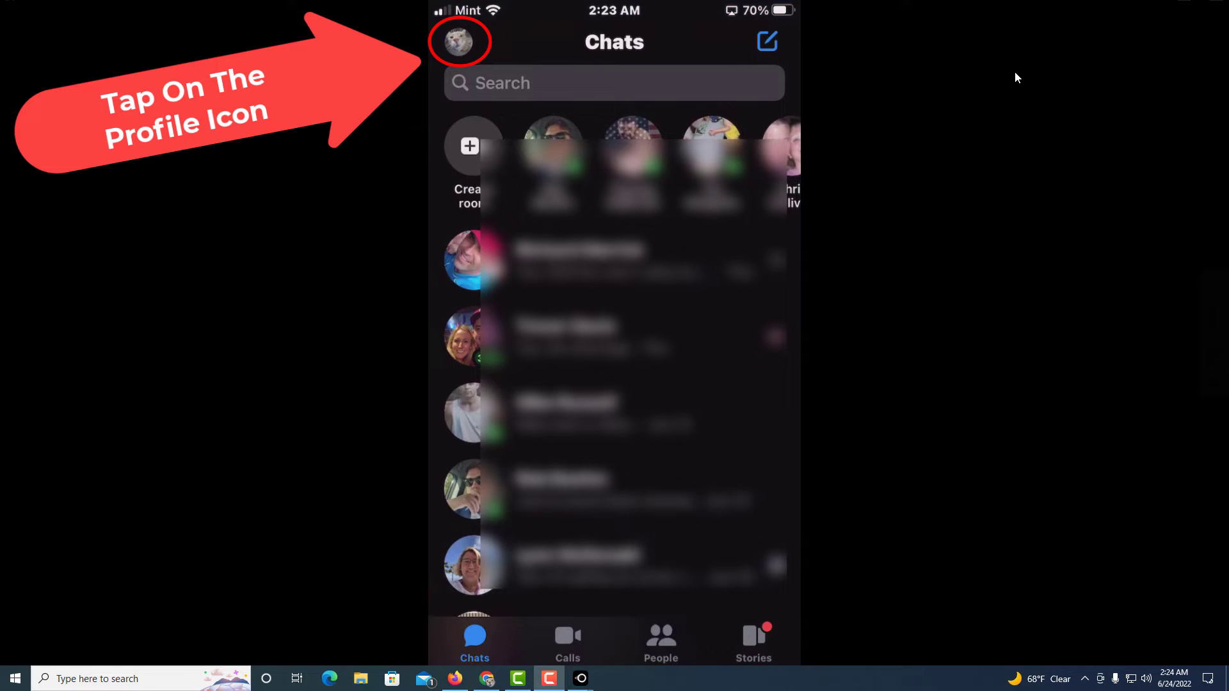
# Step: Go from the Chats list to the profile and settings page via the profile picture
pyautogui.click(460, 41)
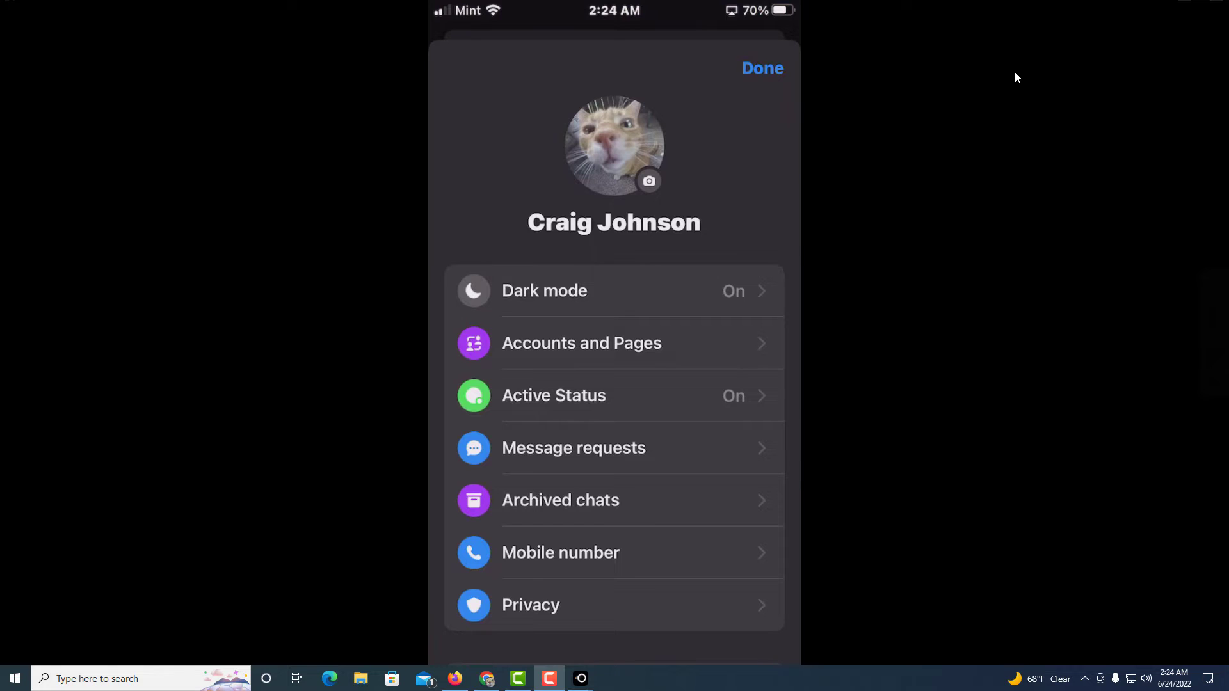
pyautogui.scroll(-3)
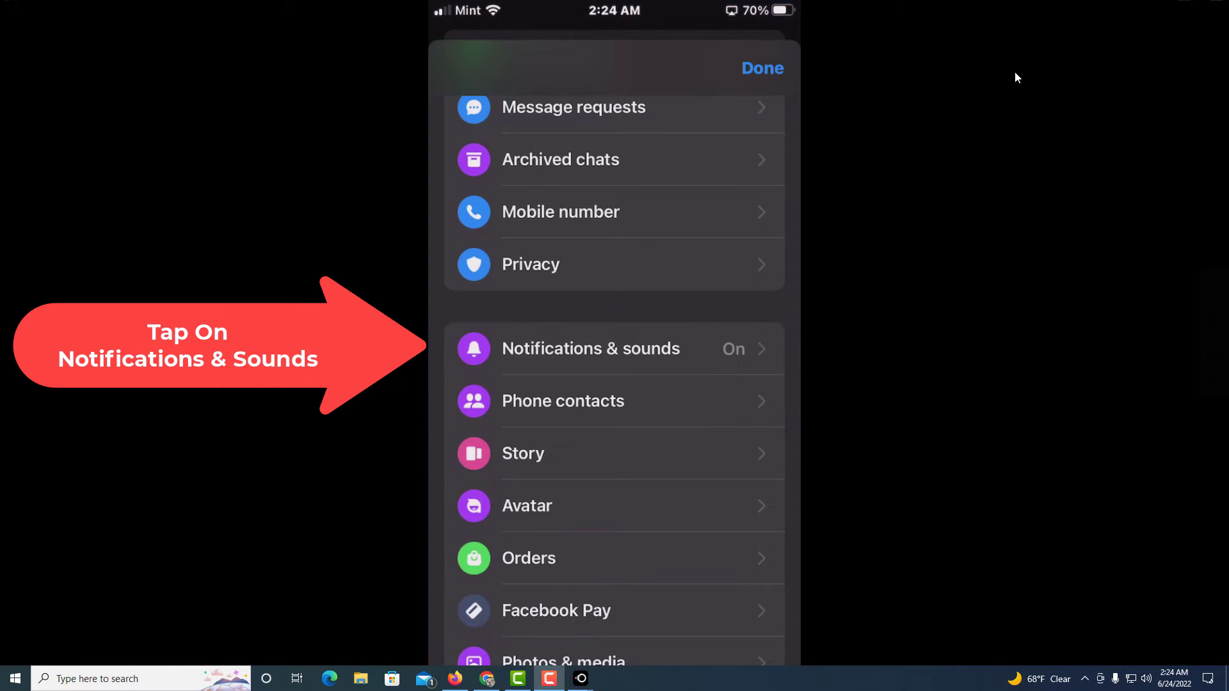
# Step: In Notifications & sounds, enable Do Not Disturb with a mute duration, then switch it off again
pyautogui.click(590, 349)
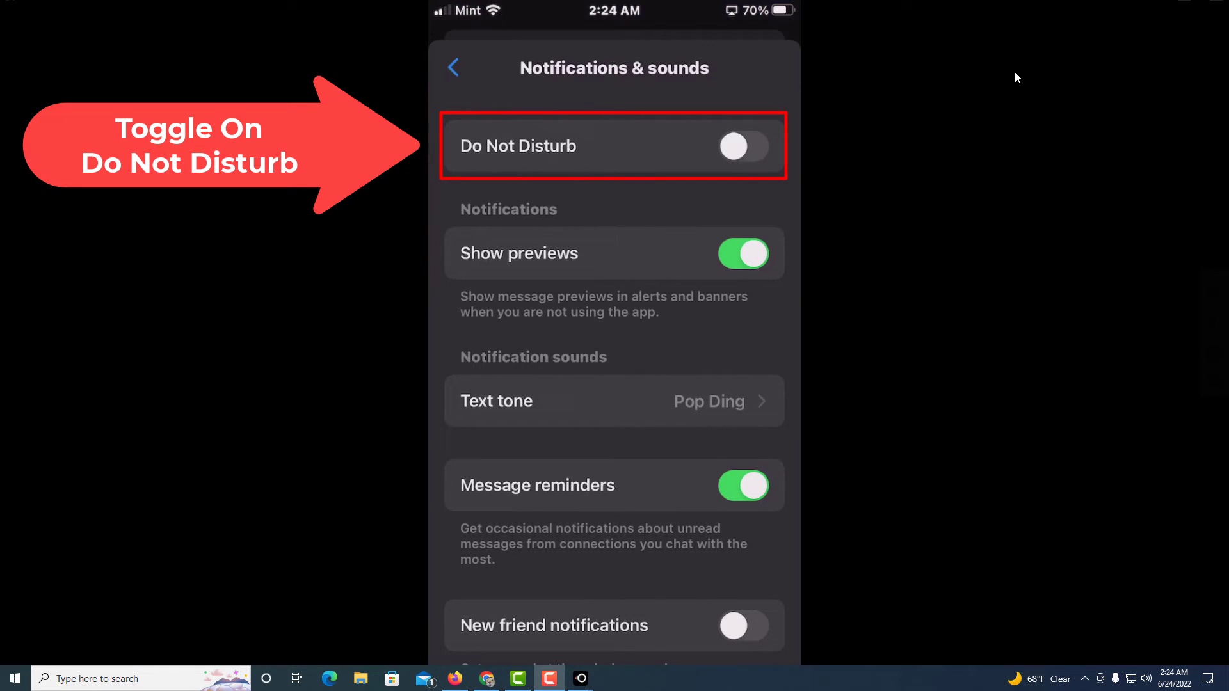
pyautogui.click(743, 146)
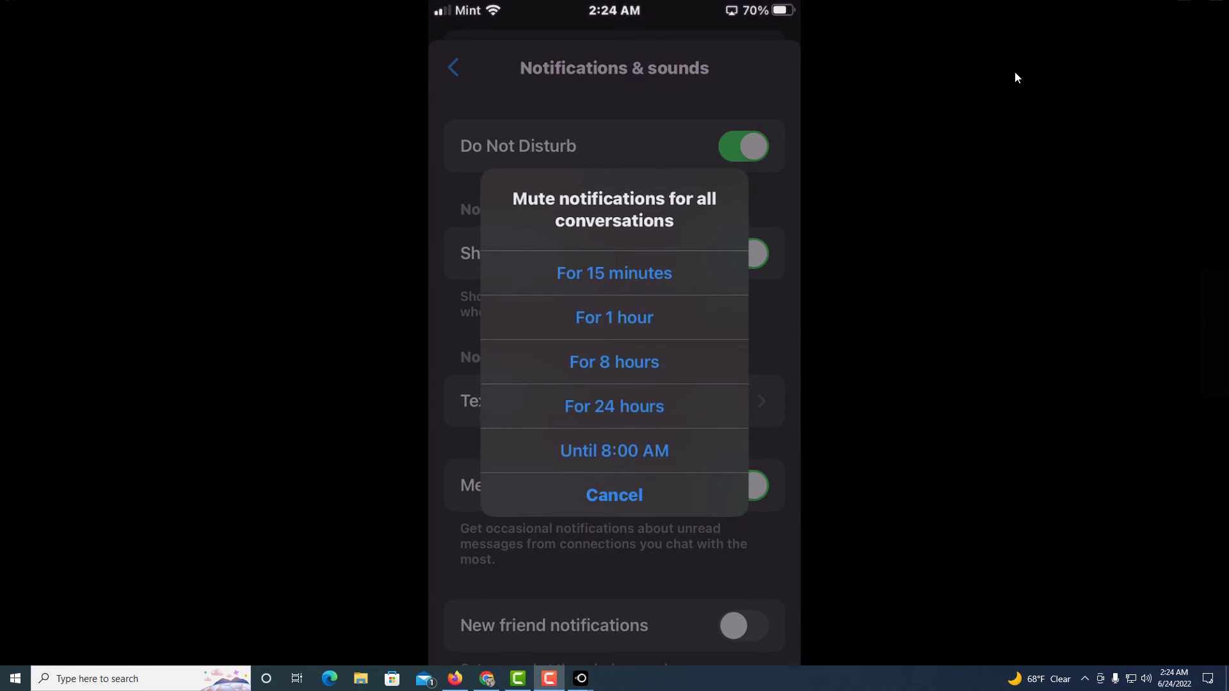
pyautogui.click(615, 494)
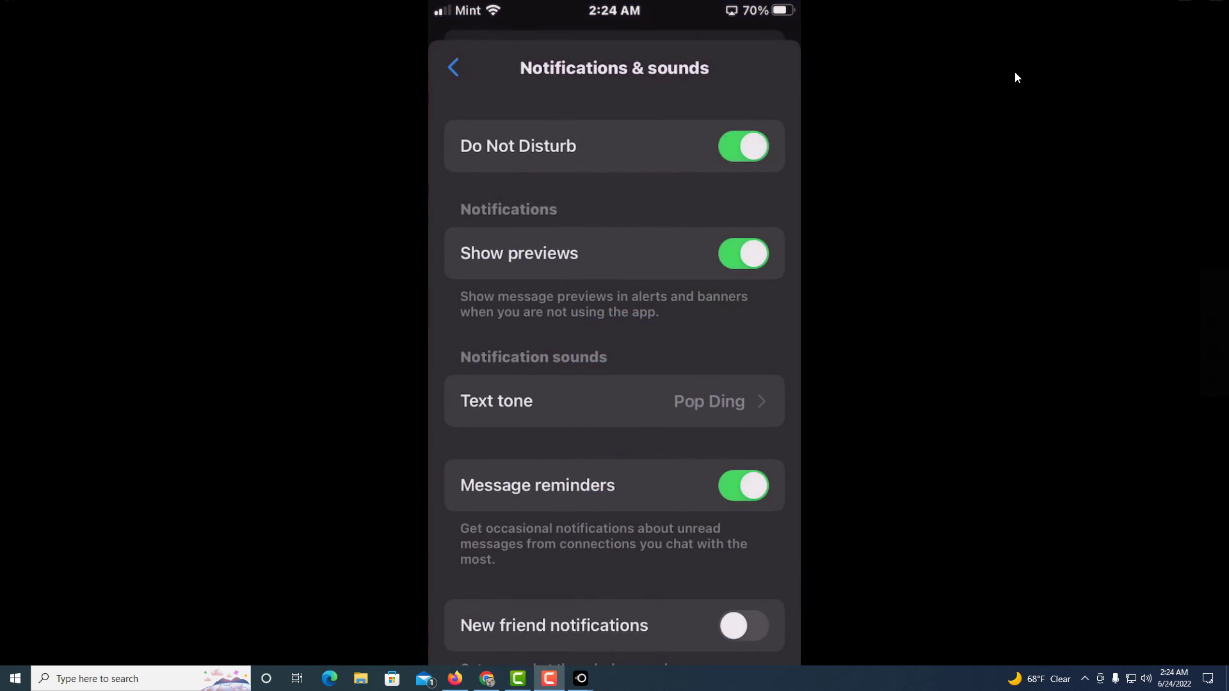
pyautogui.click(743, 146)
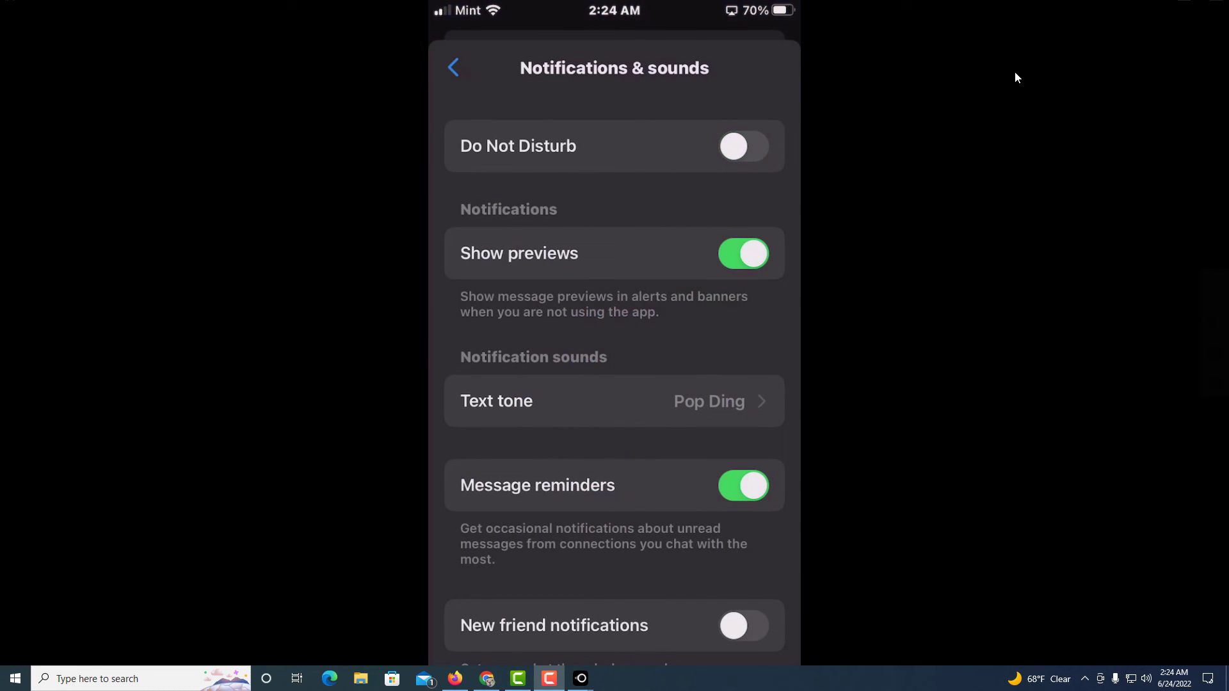